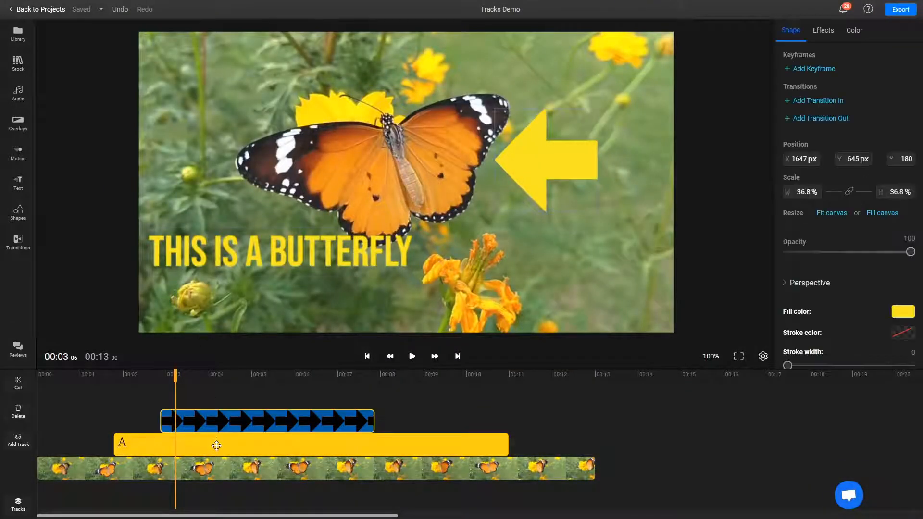
Leave Tracks Demo and open the 'Speeding up or slowing down a video' project.
{"action": "left_click", "coordinate": [235, 469]}
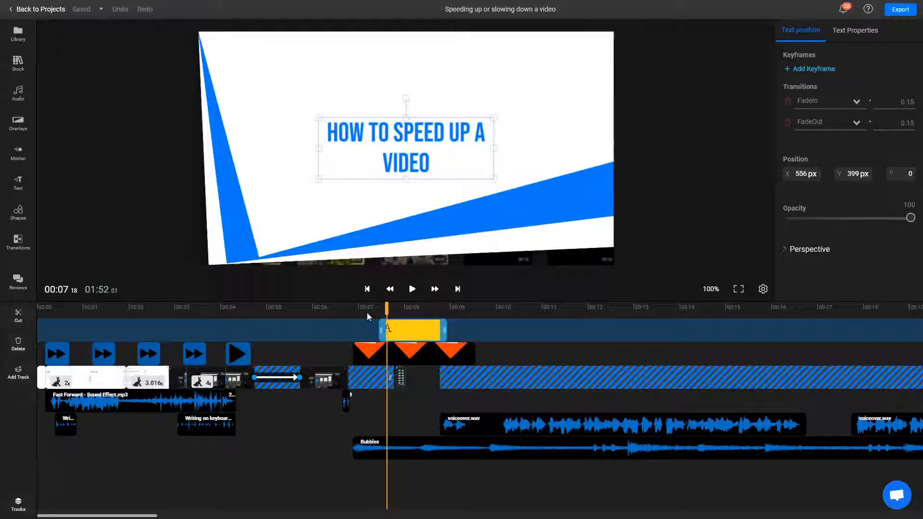
{"action": "mouse_move", "coordinate": [343, 335]}
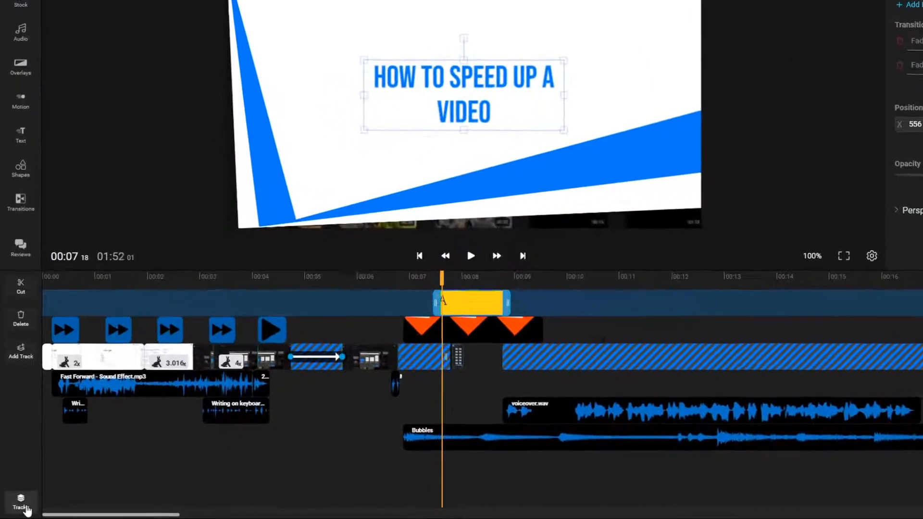
Show the track list and rename the top title track to 'Text'.
{"action": "left_click", "coordinate": [20, 507]}
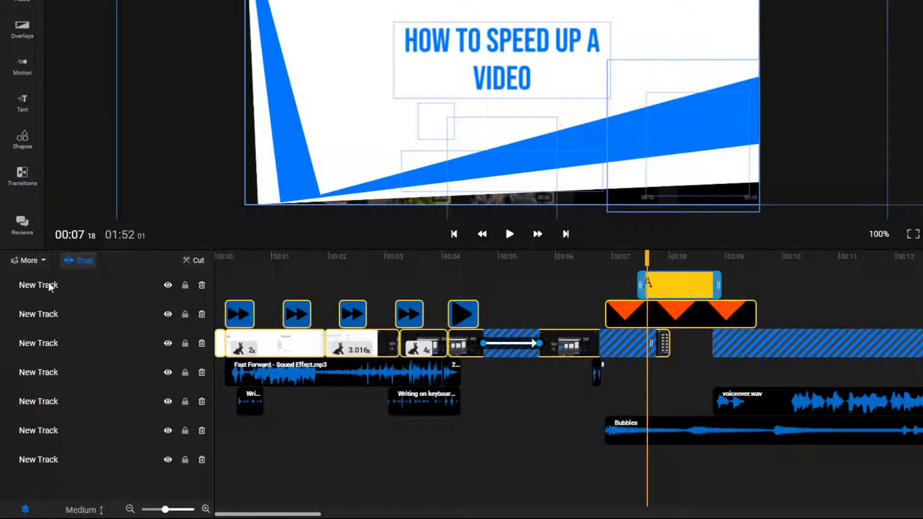
{"action": "double_click", "coordinate": [39, 285]}
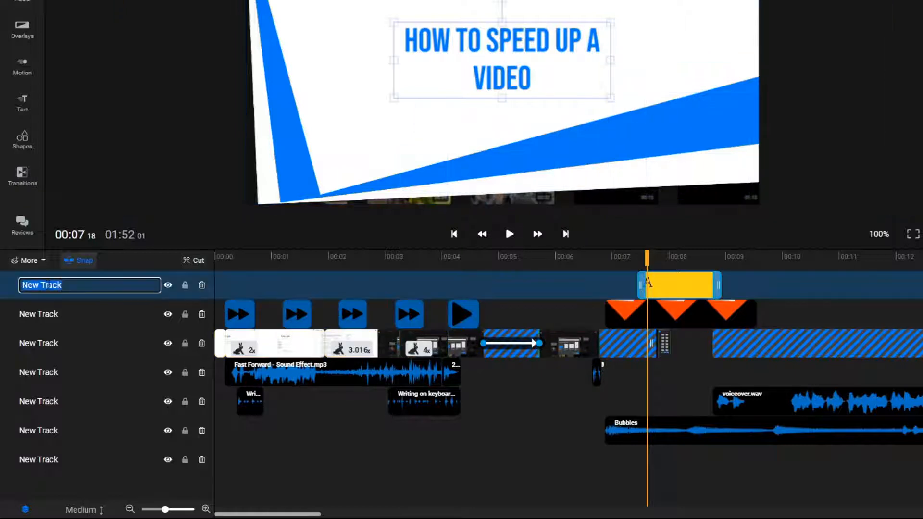
{"action": "type", "text": "Text"}
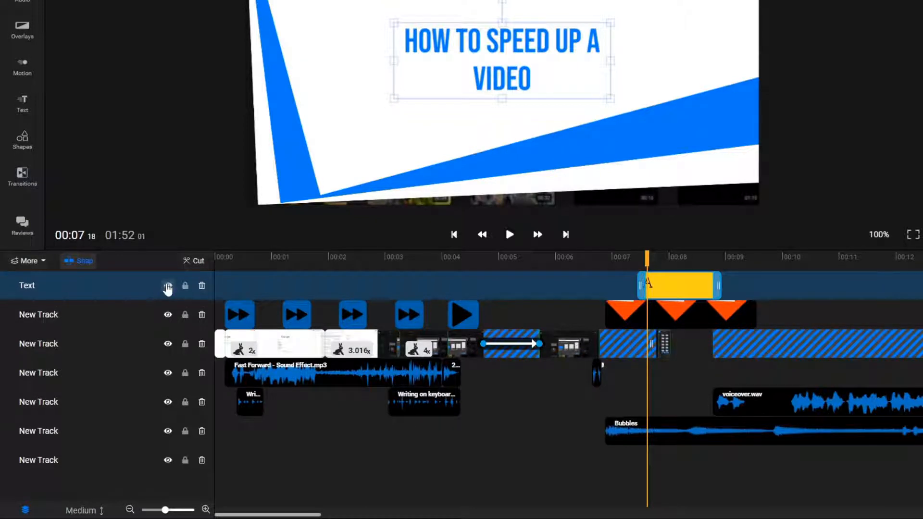
Toggle the Text track hidden then visible, and lock the screen-clip track.
{"action": "left_click", "coordinate": [167, 286]}
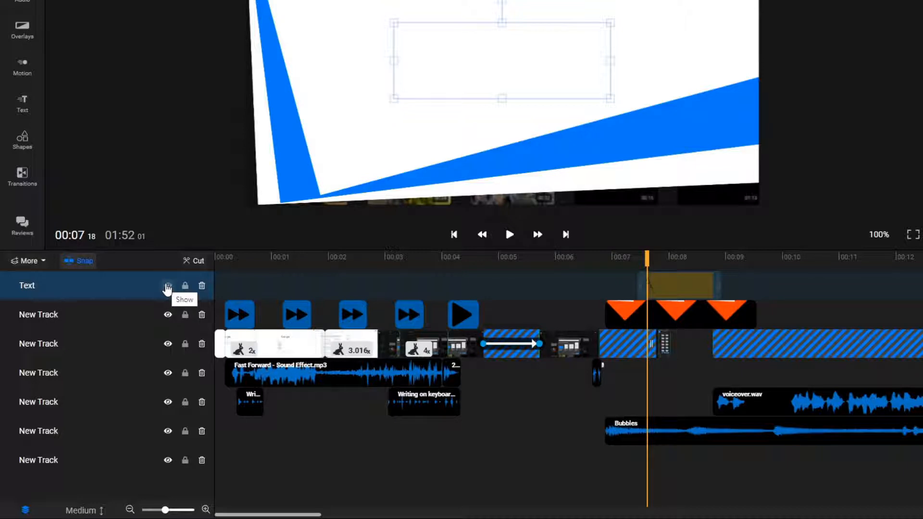
{"action": "left_click", "coordinate": [167, 286]}
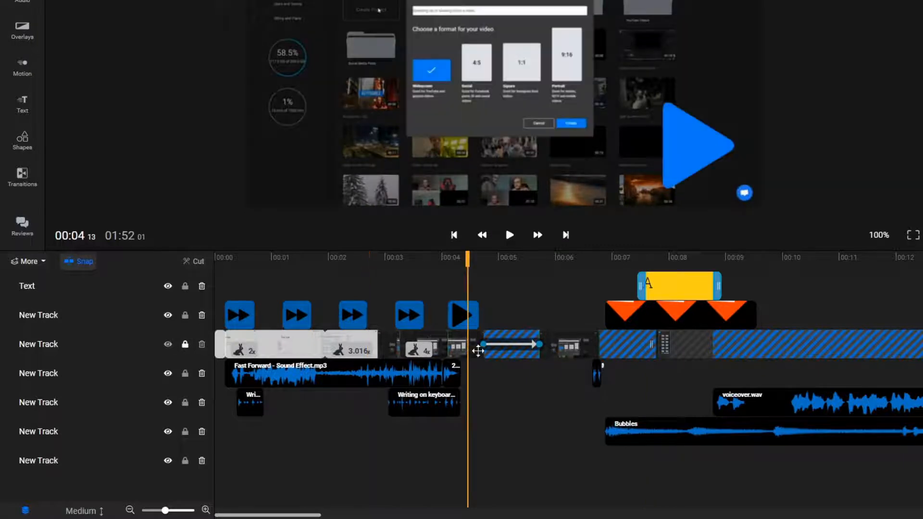
{"action": "left_click", "coordinate": [503, 344]}
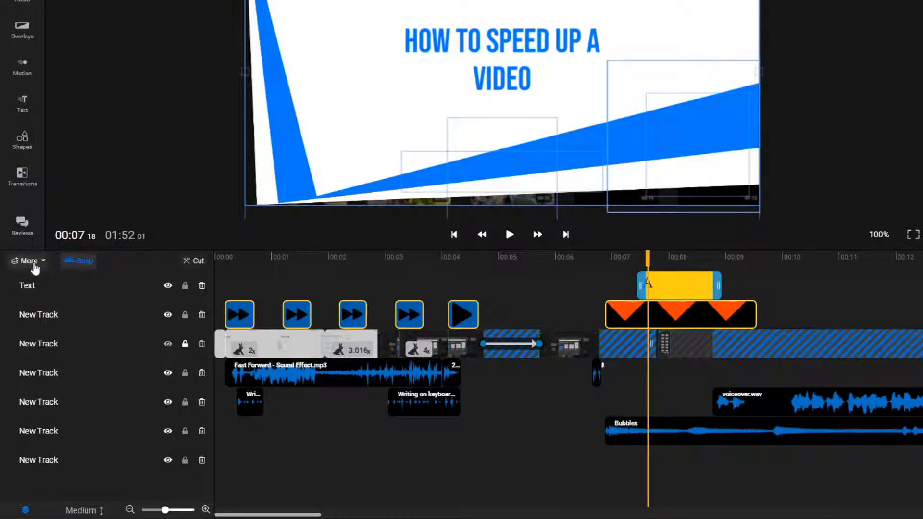
Add a new empty track and organize tracks into Video and Audio groups.
{"action": "left_click", "coordinate": [28, 261]}
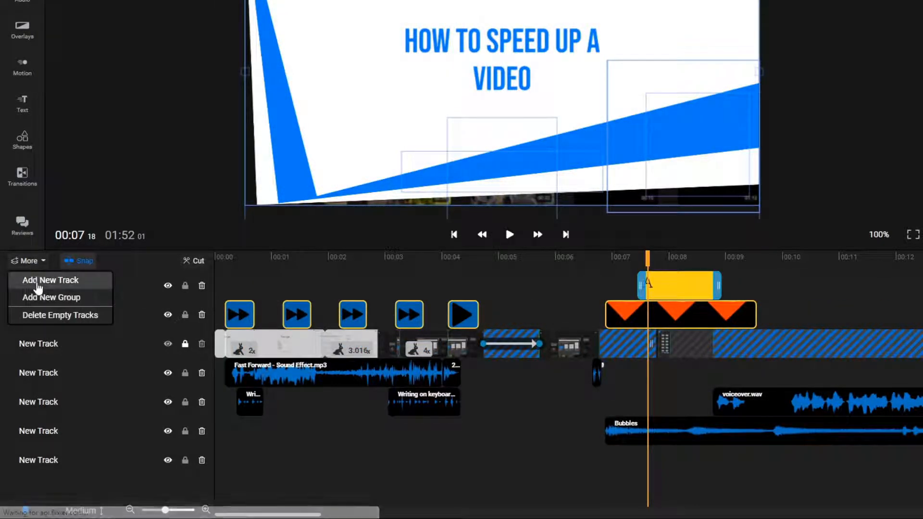
{"action": "left_click", "coordinate": [50, 280]}
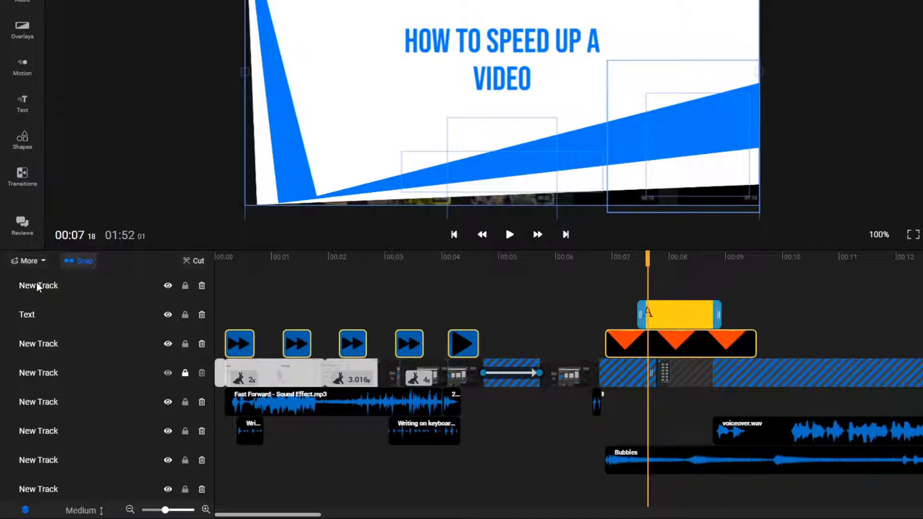
{"action": "left_click", "coordinate": [28, 261]}
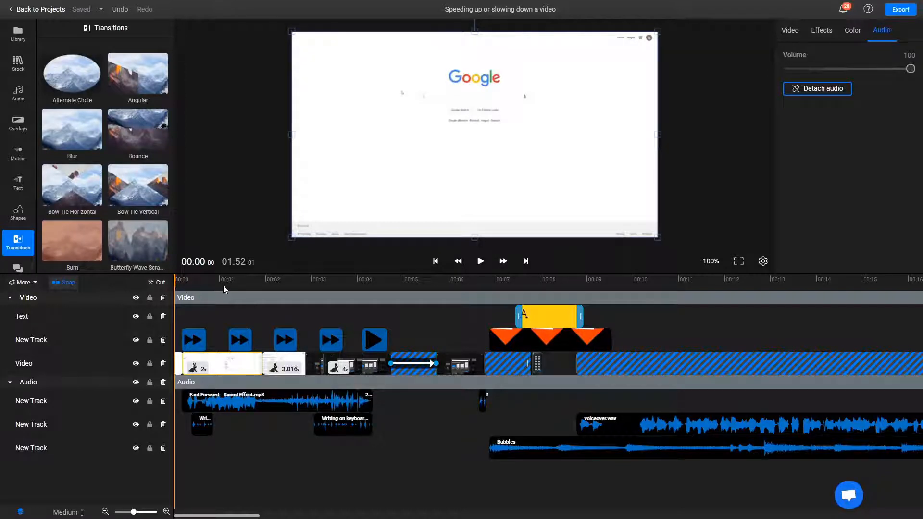
Add a new empty group above the Video and Audio groups.
{"action": "left_click", "coordinate": [23, 283]}
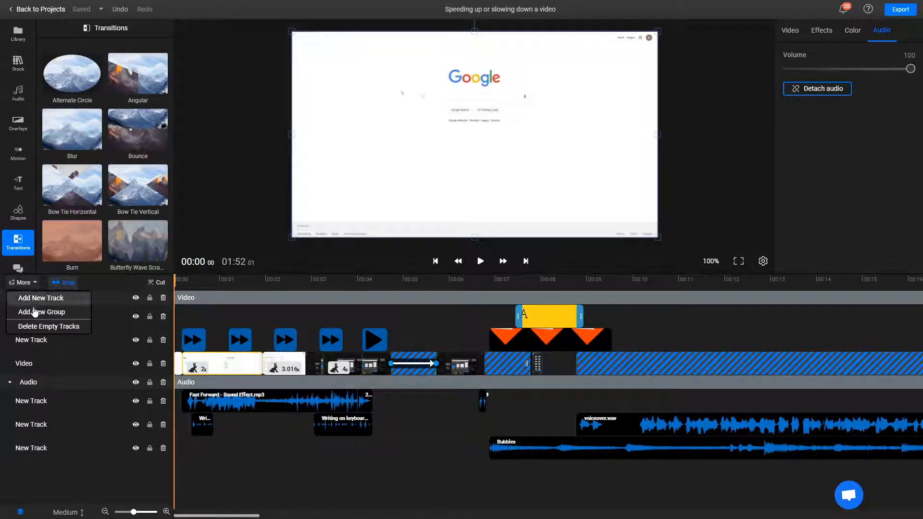
{"action": "left_click", "coordinate": [41, 311]}
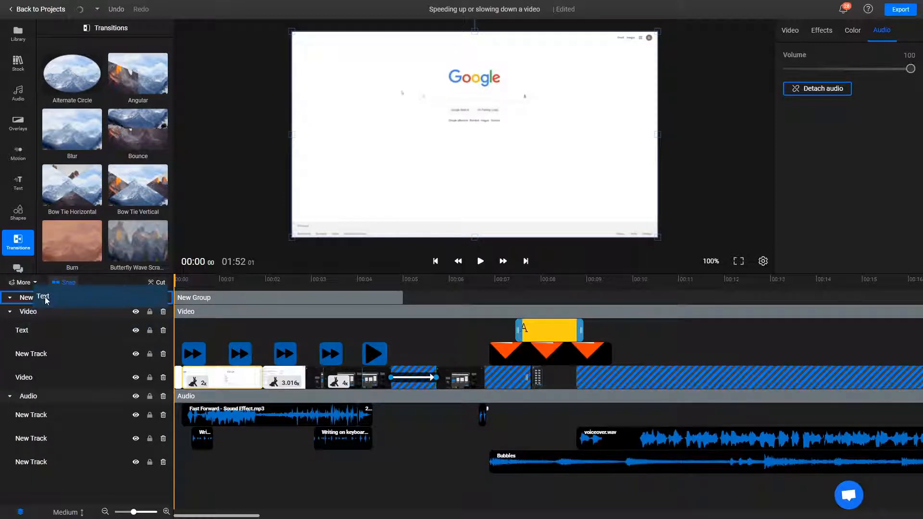
{"action": "left_click", "coordinate": [548, 317]}
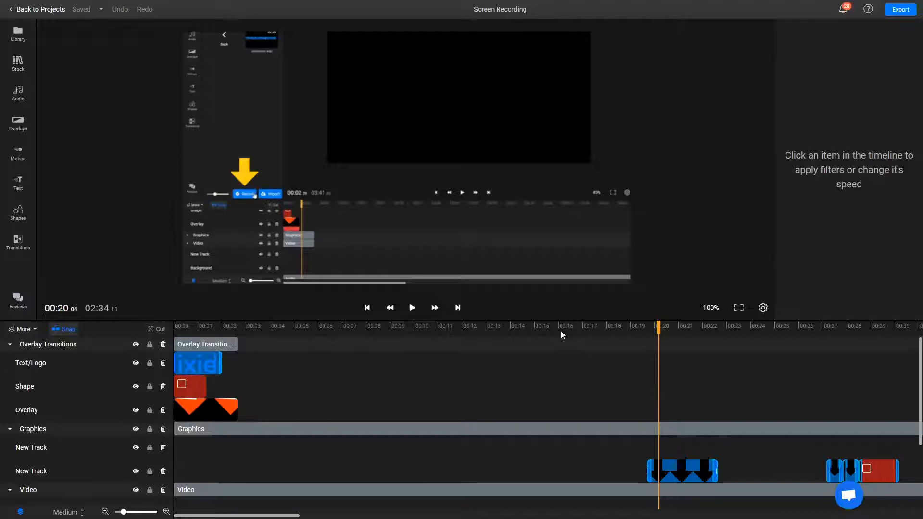
{"action": "mouse_move", "coordinate": [557, 382]}
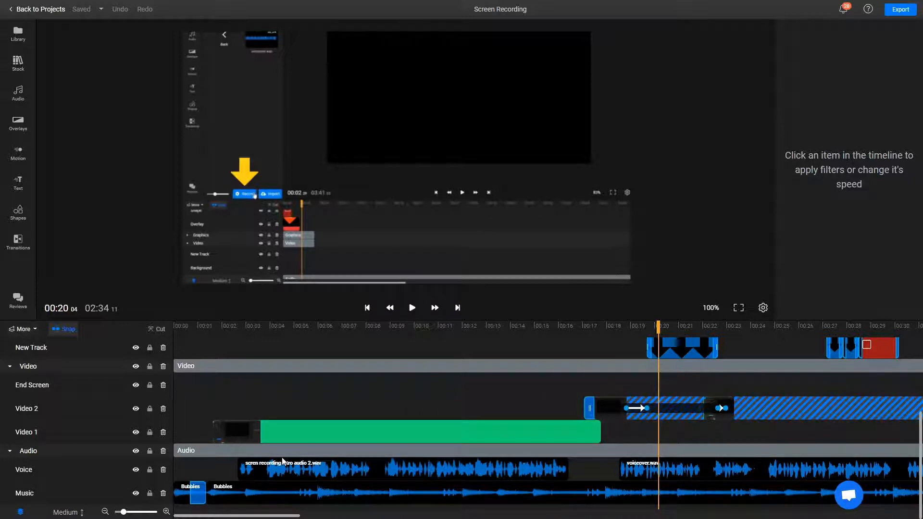
Set the Screen Recording timeline's track height to Small and scroll its groups.
{"action": "left_click", "coordinate": [66, 512]}
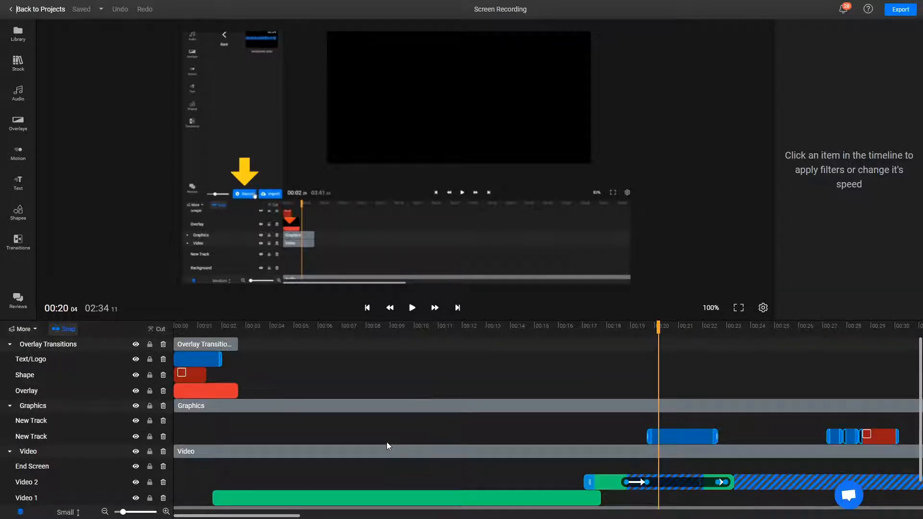
{"action": "scroll", "scroll_direction": "down", "scroll_amount": 3}
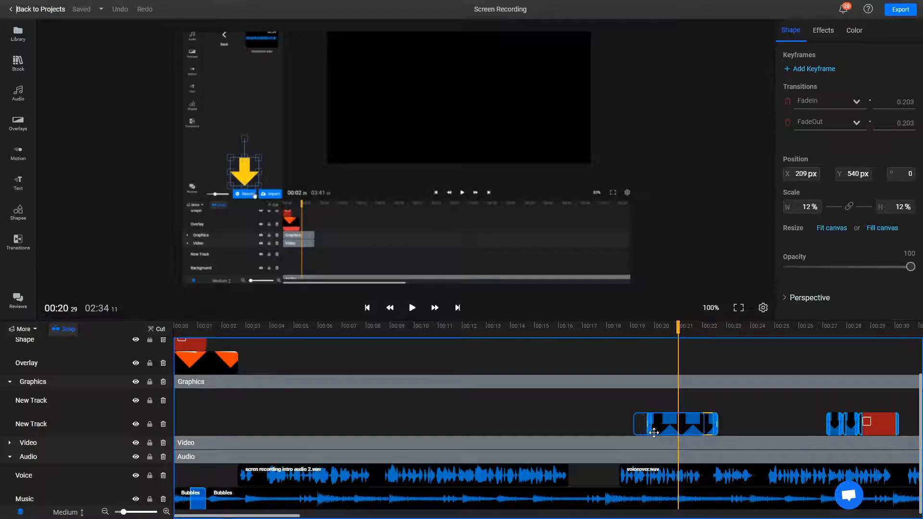
Select the yellow arrow graphic clip on the timeline.
{"action": "left_click_drag", "start_coordinate": [675, 424], "coordinate": [700, 425]}
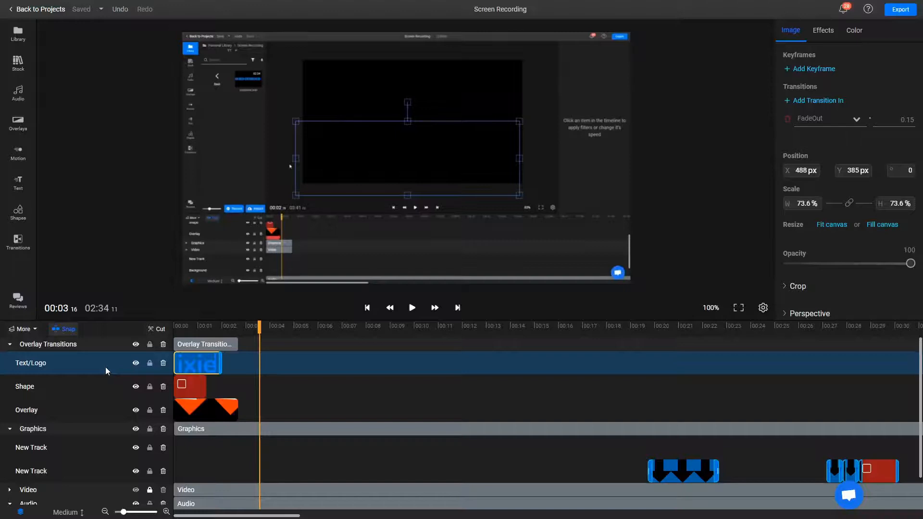
Lock the Video group, leaving the overlay tracks open.
{"action": "left_click", "coordinate": [22, 329]}
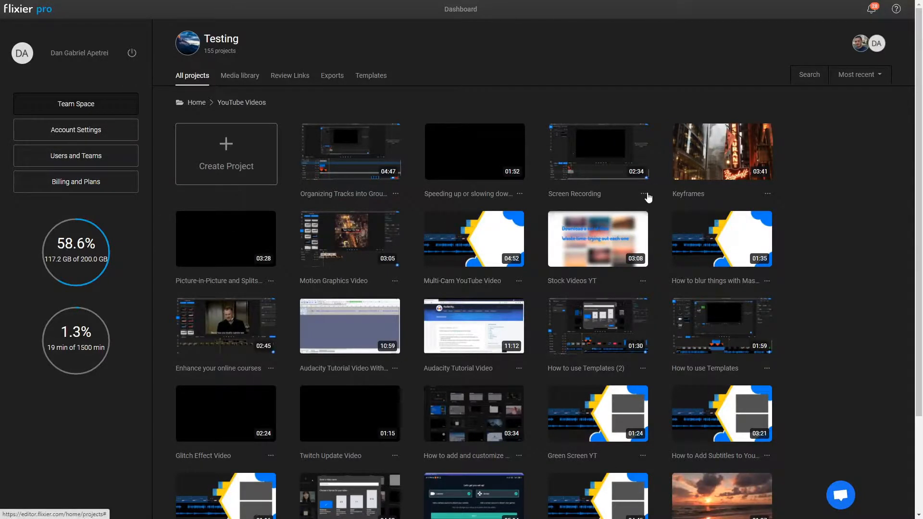
Duplicate the Screen Recording project and rename the copy 'New Video'.
{"action": "left_click", "coordinate": [644, 193]}
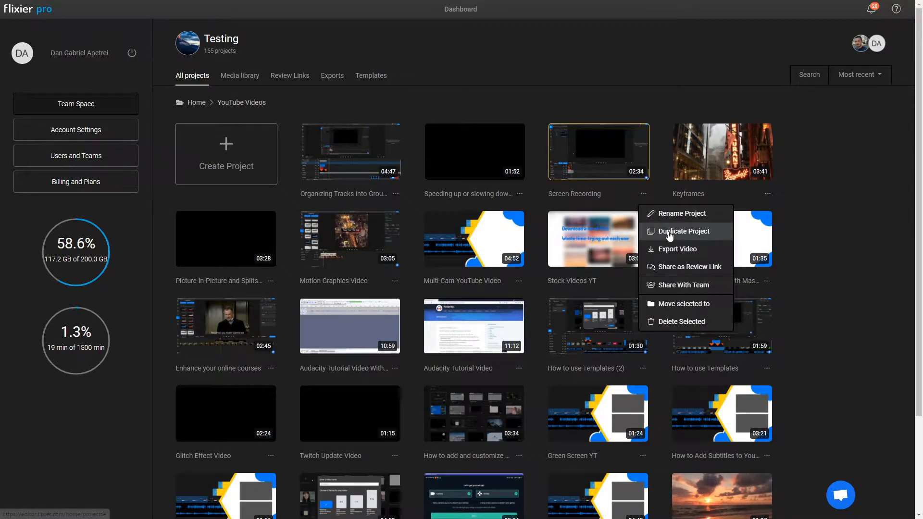
{"action": "left_click", "coordinate": [683, 231]}
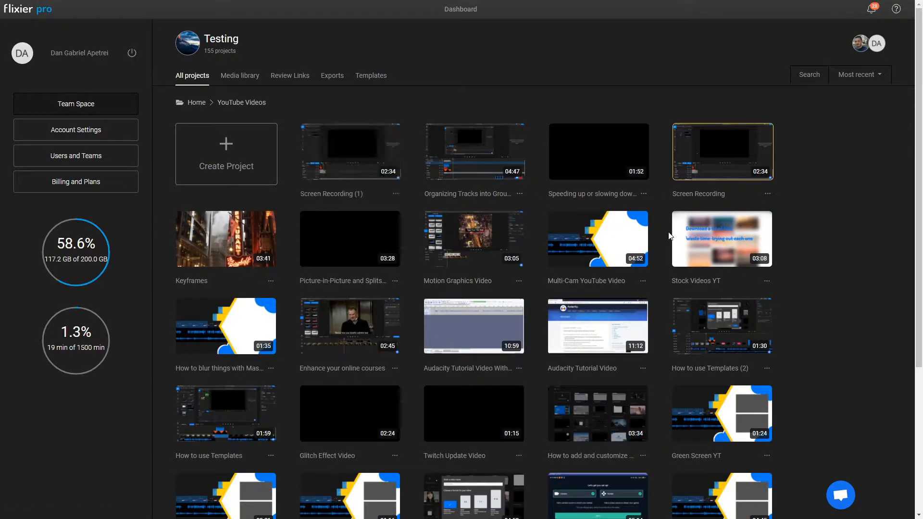
{"action": "left_click", "coordinate": [395, 194]}
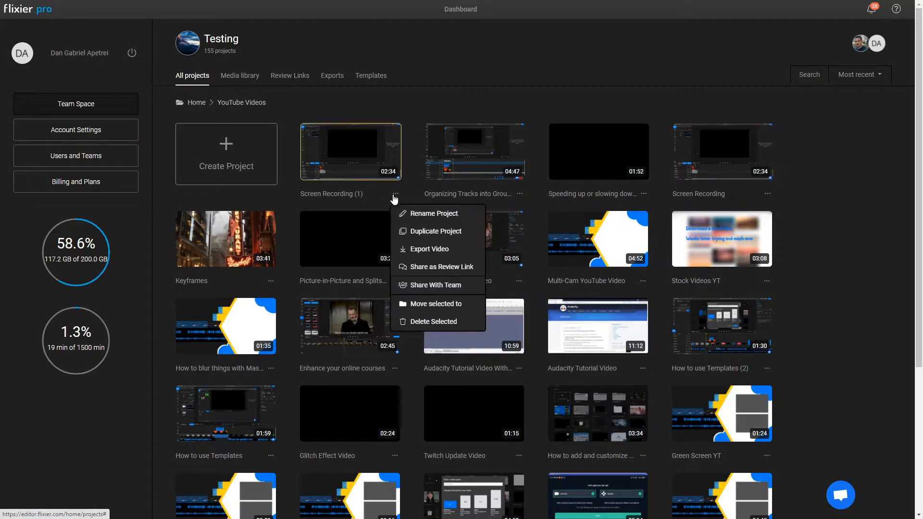
{"action": "left_click", "coordinate": [433, 214]}
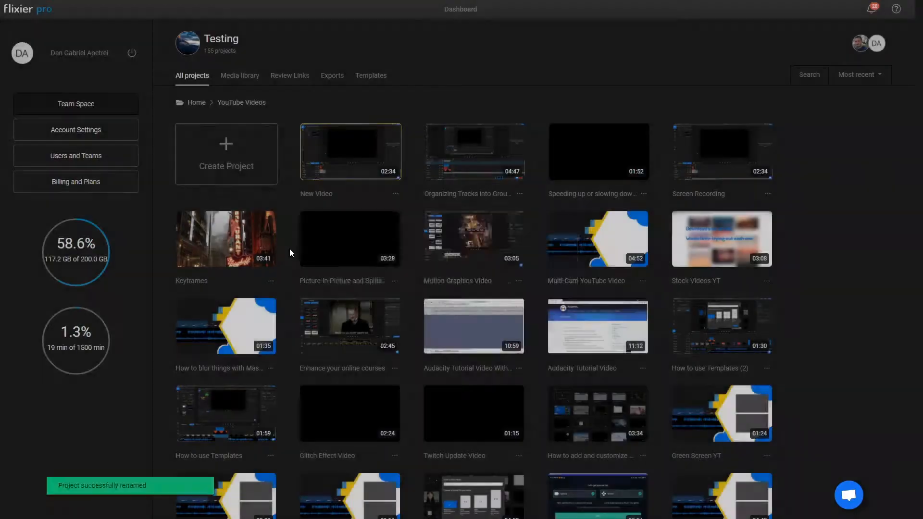